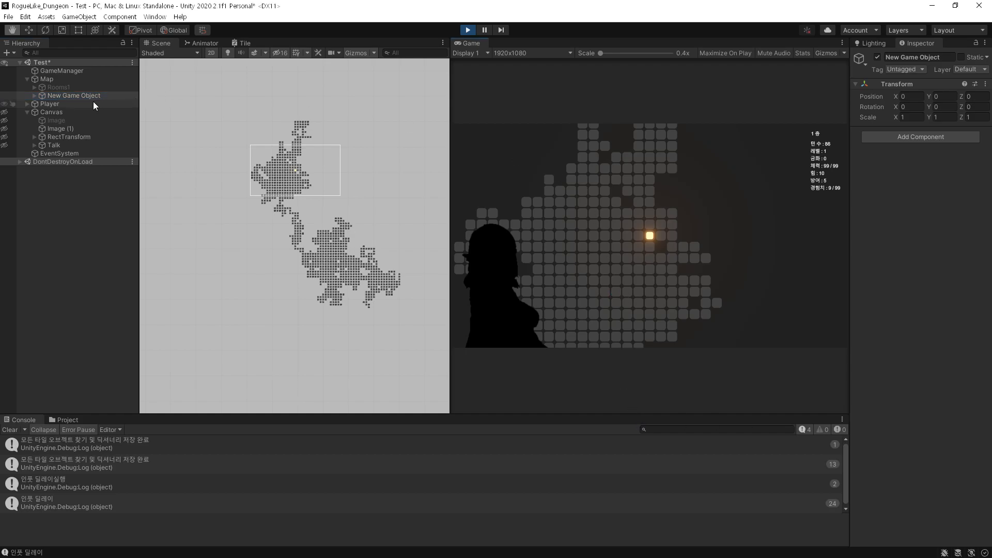
- Select the Map object in the Hierarchy to inspect its Map (Script) generator settings
click(46, 79)
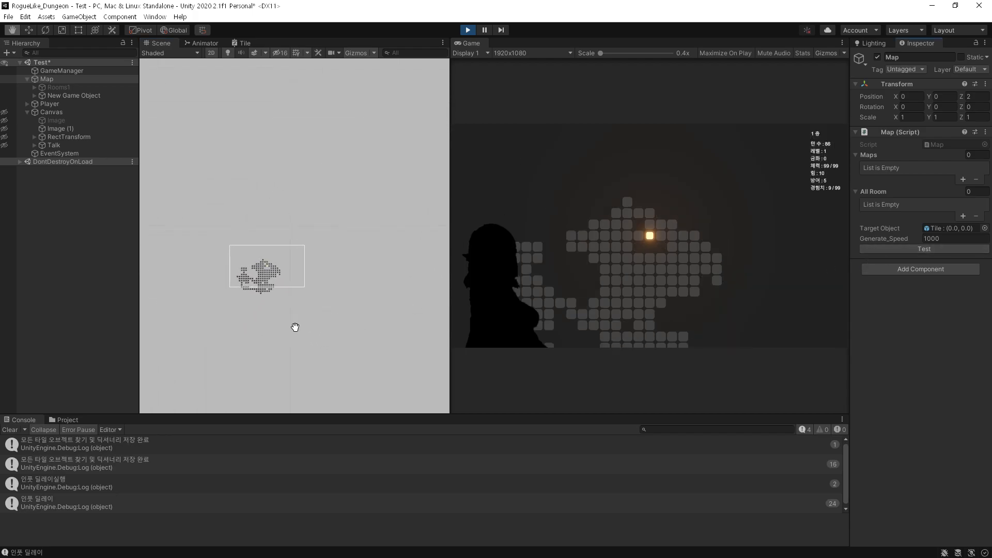
- Run the Map script's Test to regenerate the dungeon layout at Generate_Speed 1000
click(922, 249)
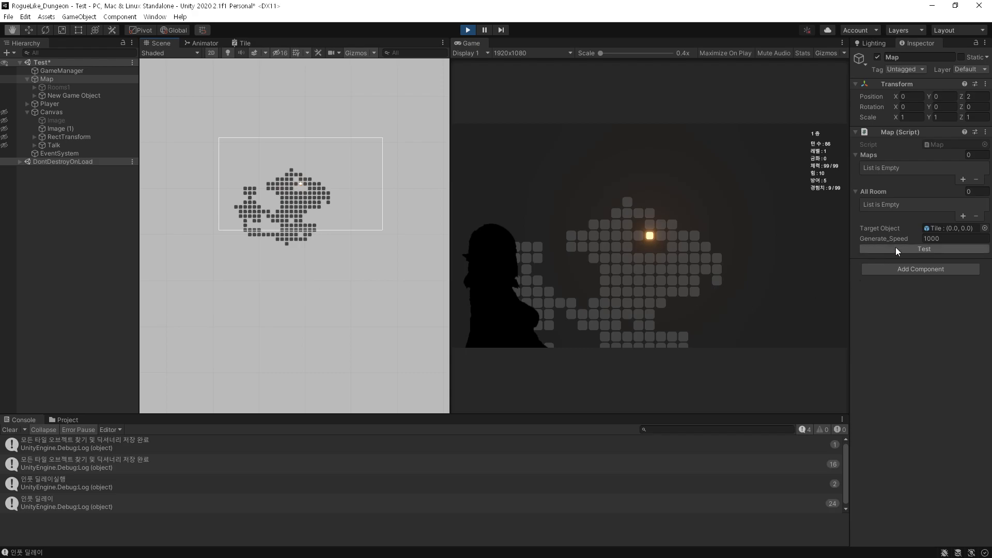
click(484, 30)
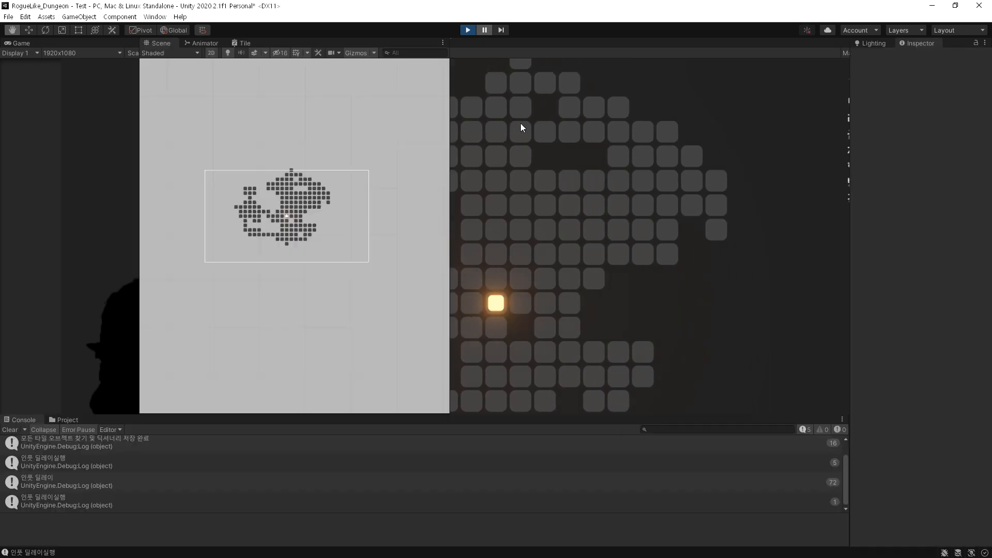
- Set the Map script's Generate_Speed field to 1
click(469, 43)
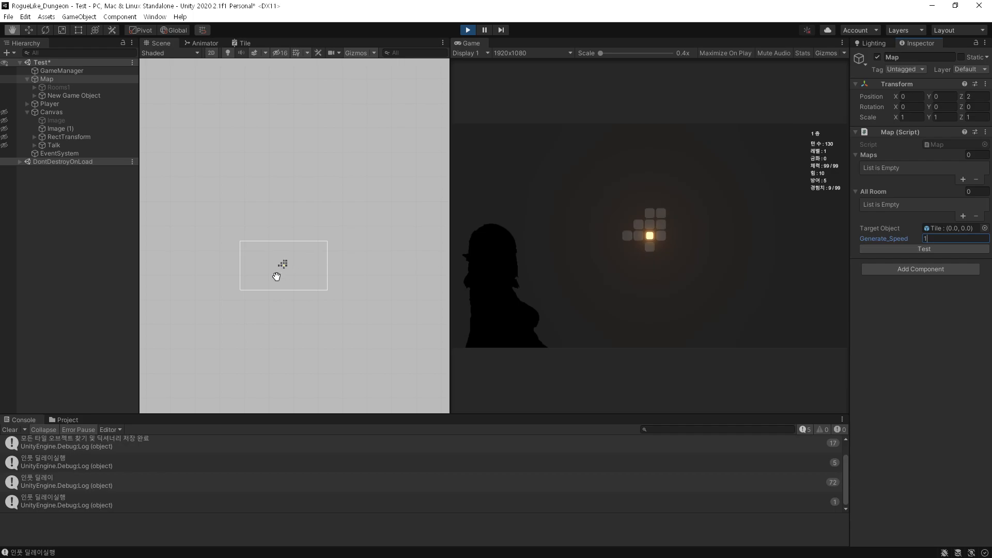
- Generate a dungeon at Generate_Speed 1, then regenerate a wider map at speed 10
click(922, 249)
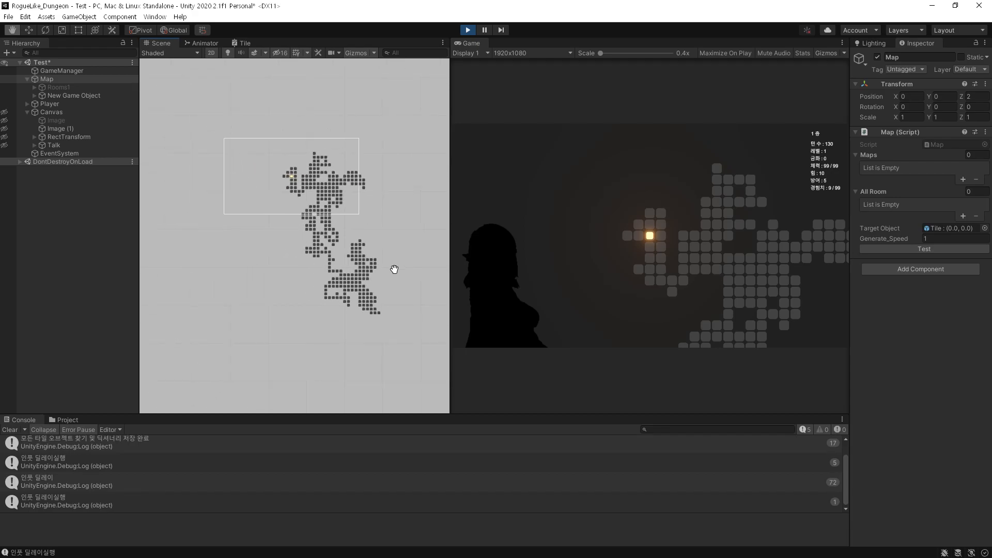
click(923, 249)
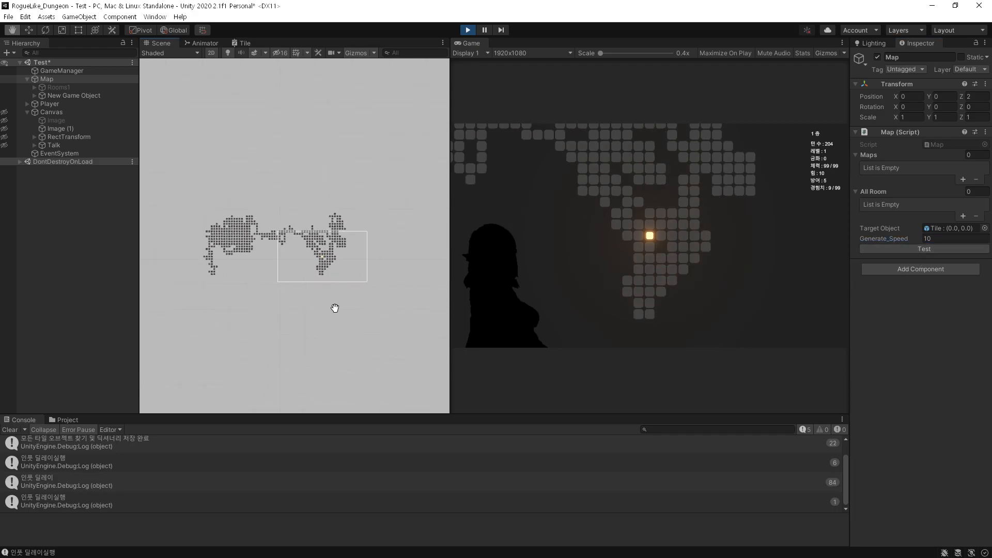
- Regenerate the dungeon six times at speed 10, then at Generate_Speed 1000 and 5000
click(923, 249)
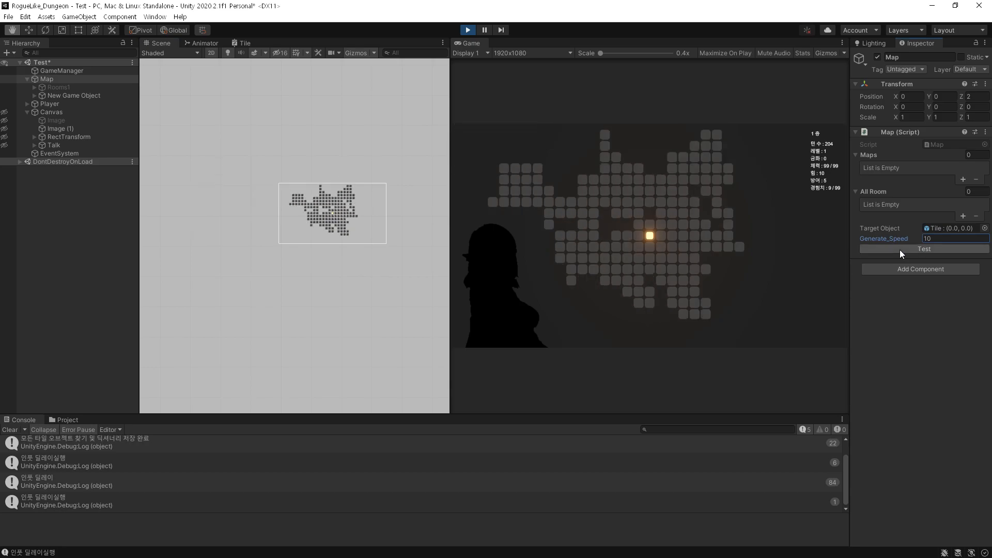
click(923, 249)
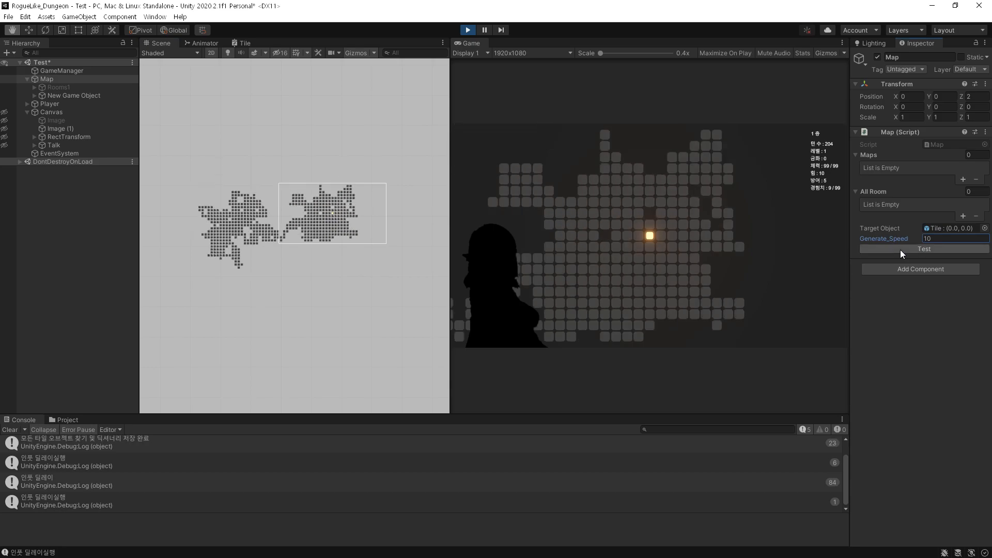
click(924, 248)
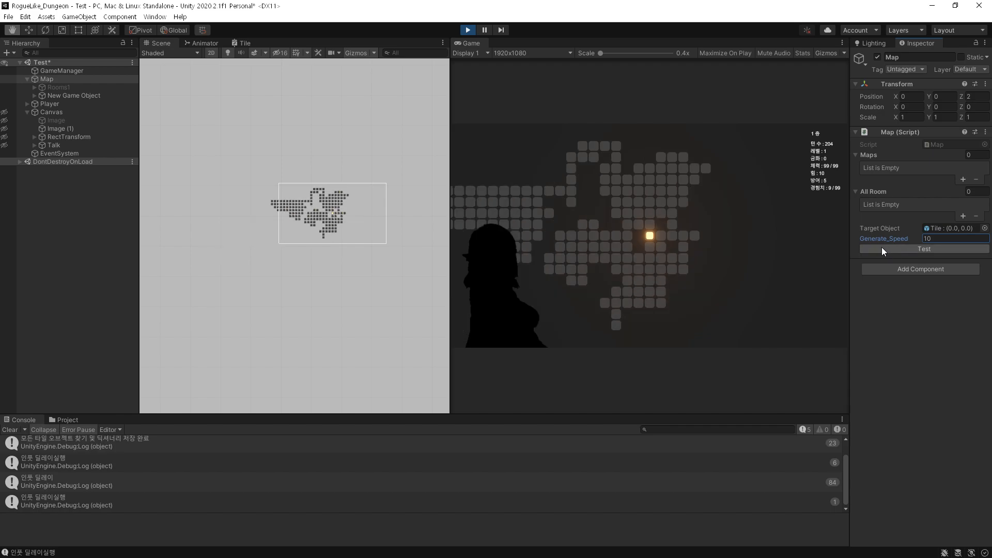
click(923, 248)
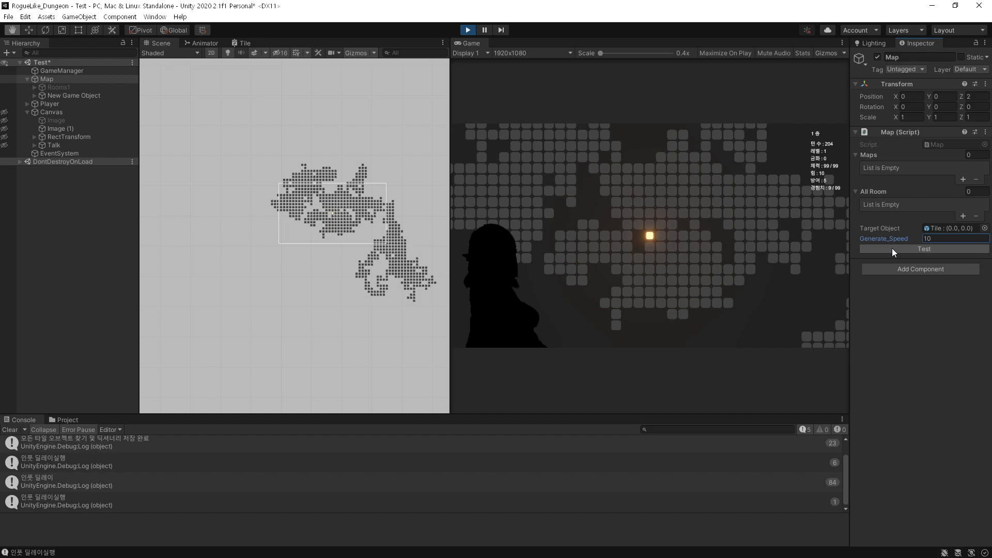
click(924, 249)
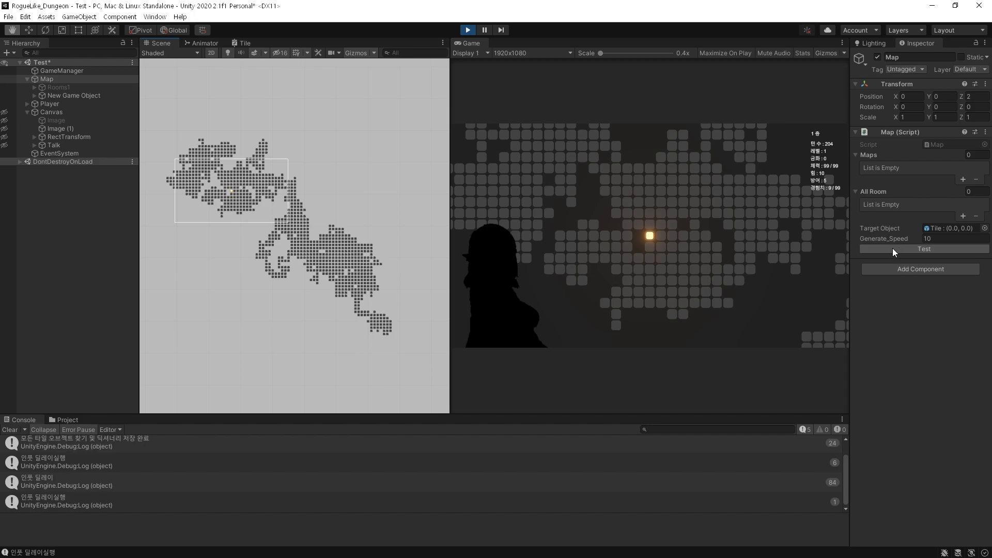
click(923, 249)
text(00)
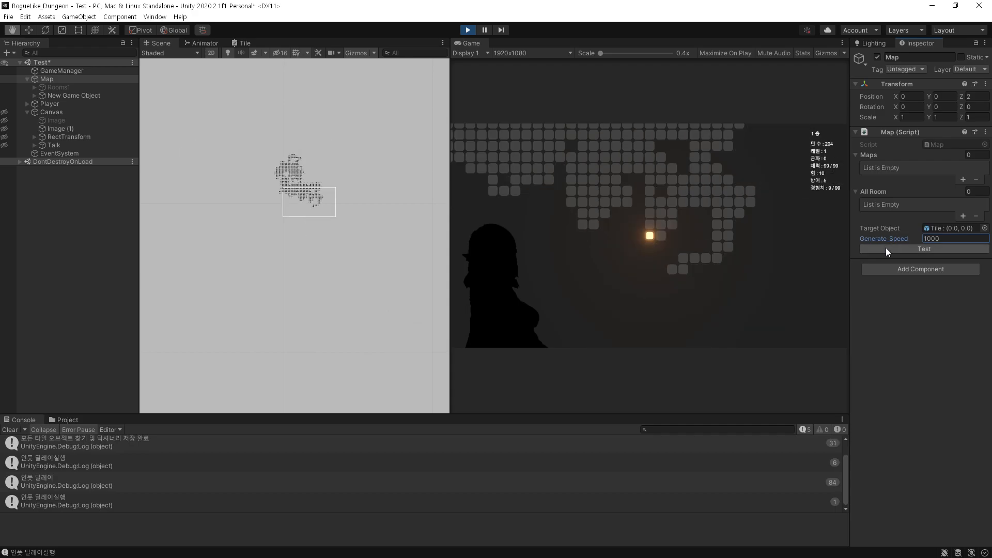
click(924, 248)
text(5000)
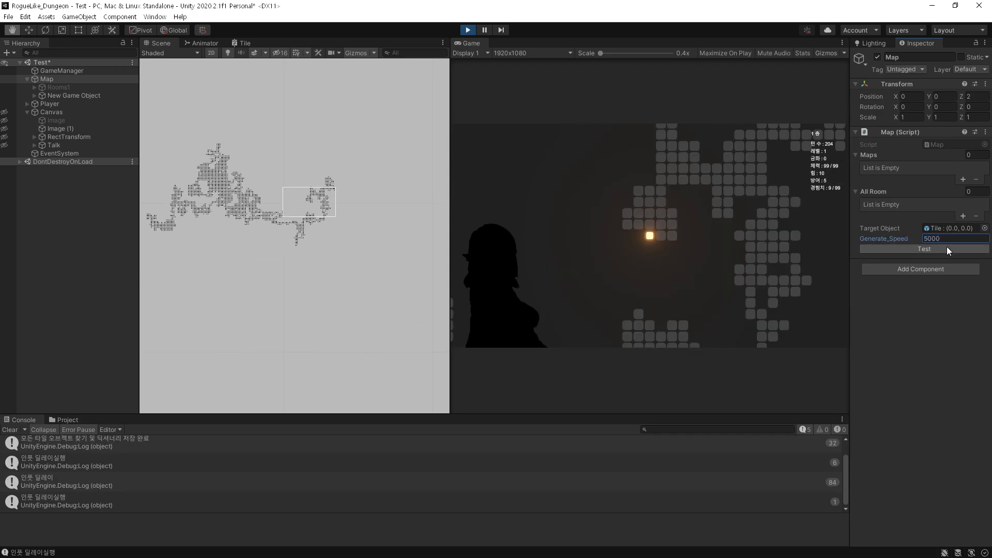
click(923, 249)
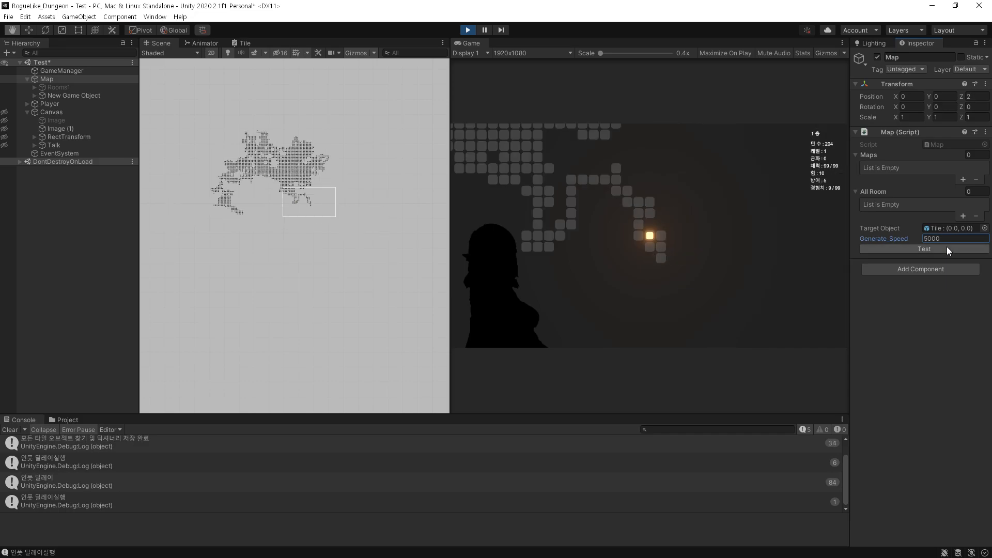